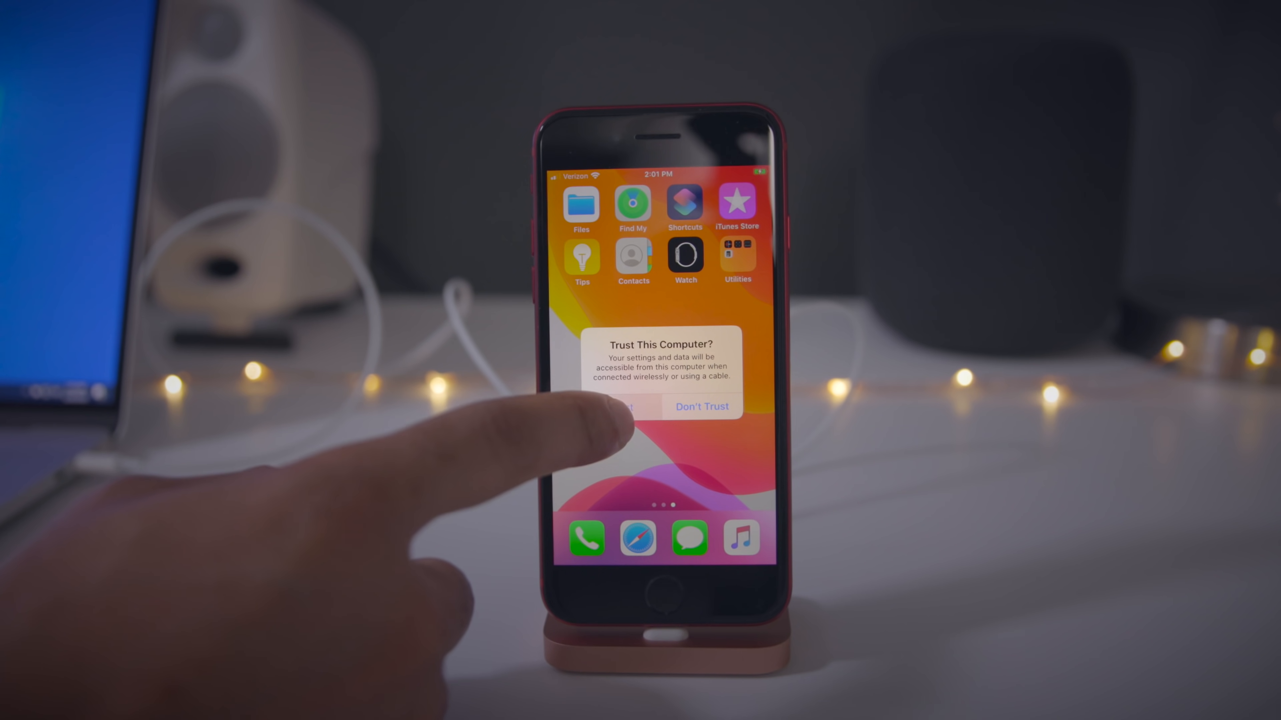
Trust the connected computer on the iPhone alert and approve it with the passcode
click(630, 406)
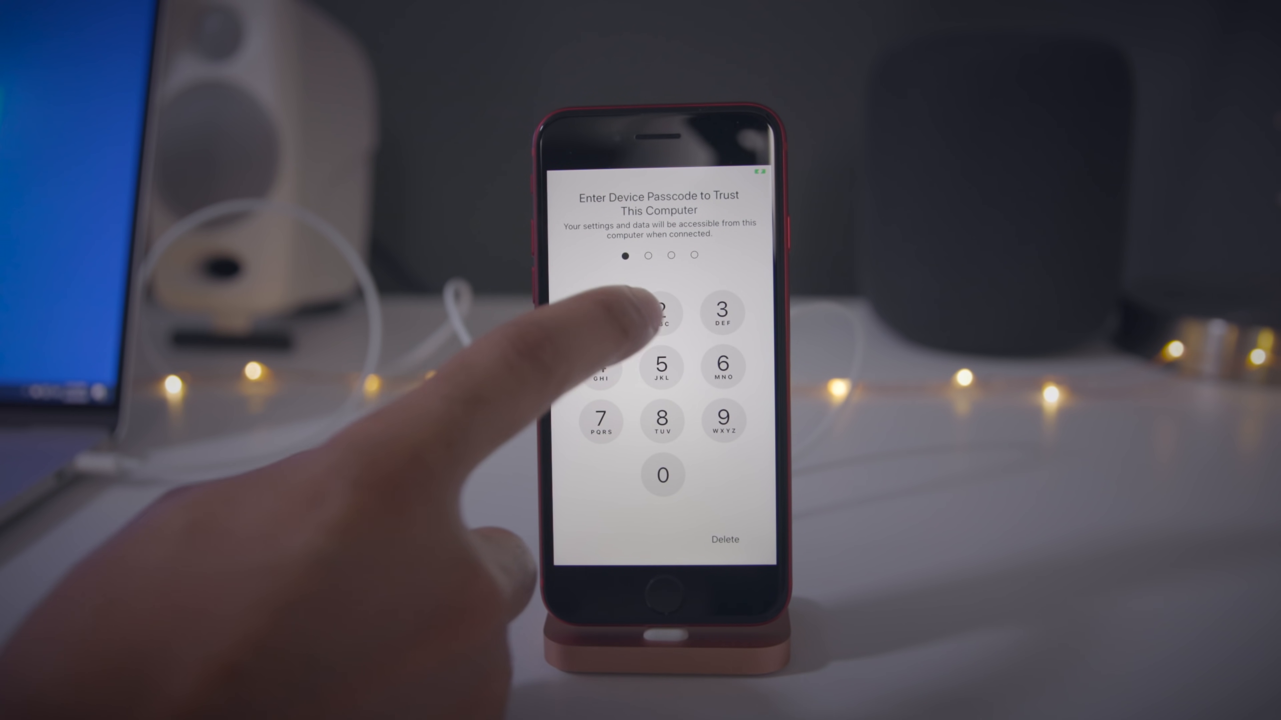
click(601, 312)
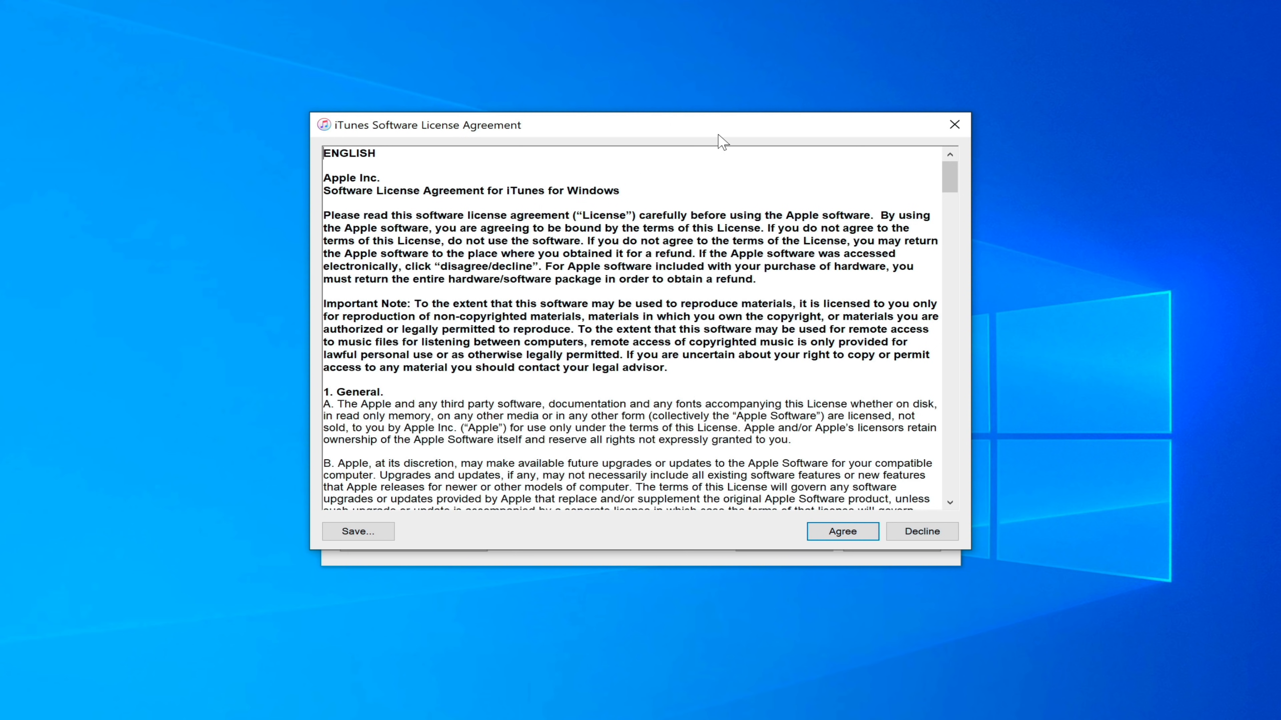
Agree to the iTunes license, cancel iCloud sign-in, and select the connected iPhone's device icon
click(841, 532)
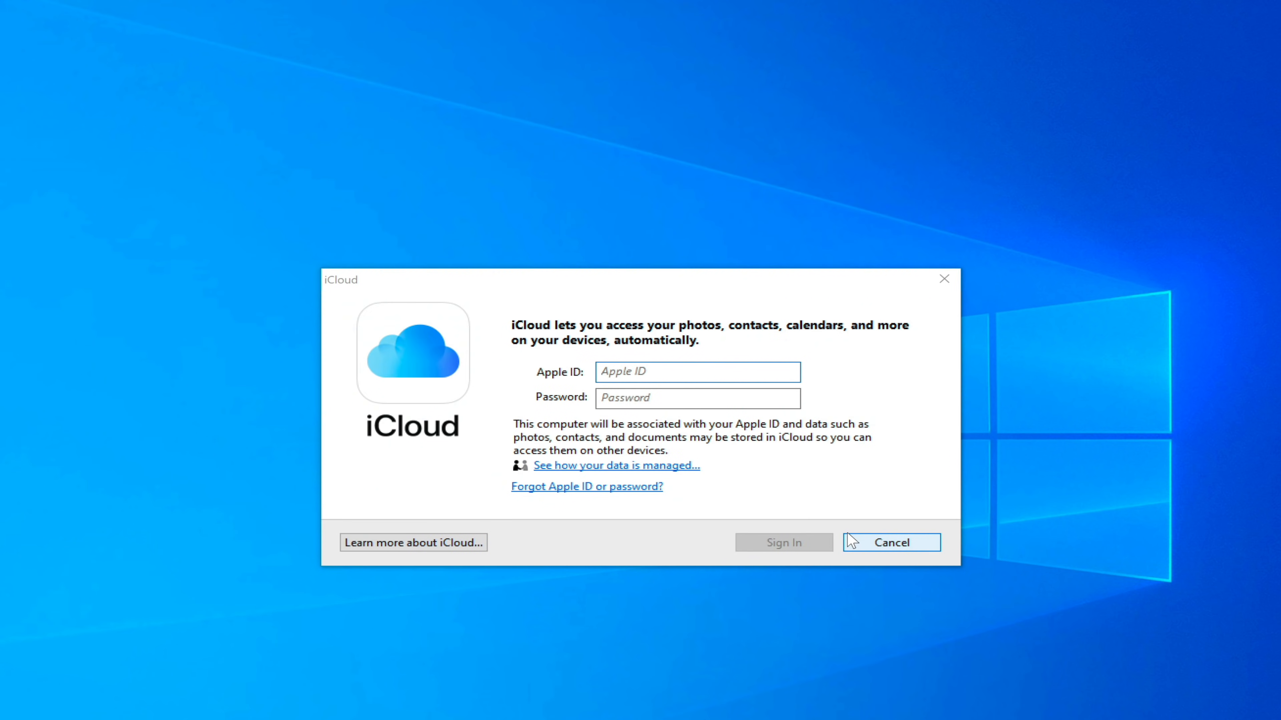
click(889, 542)
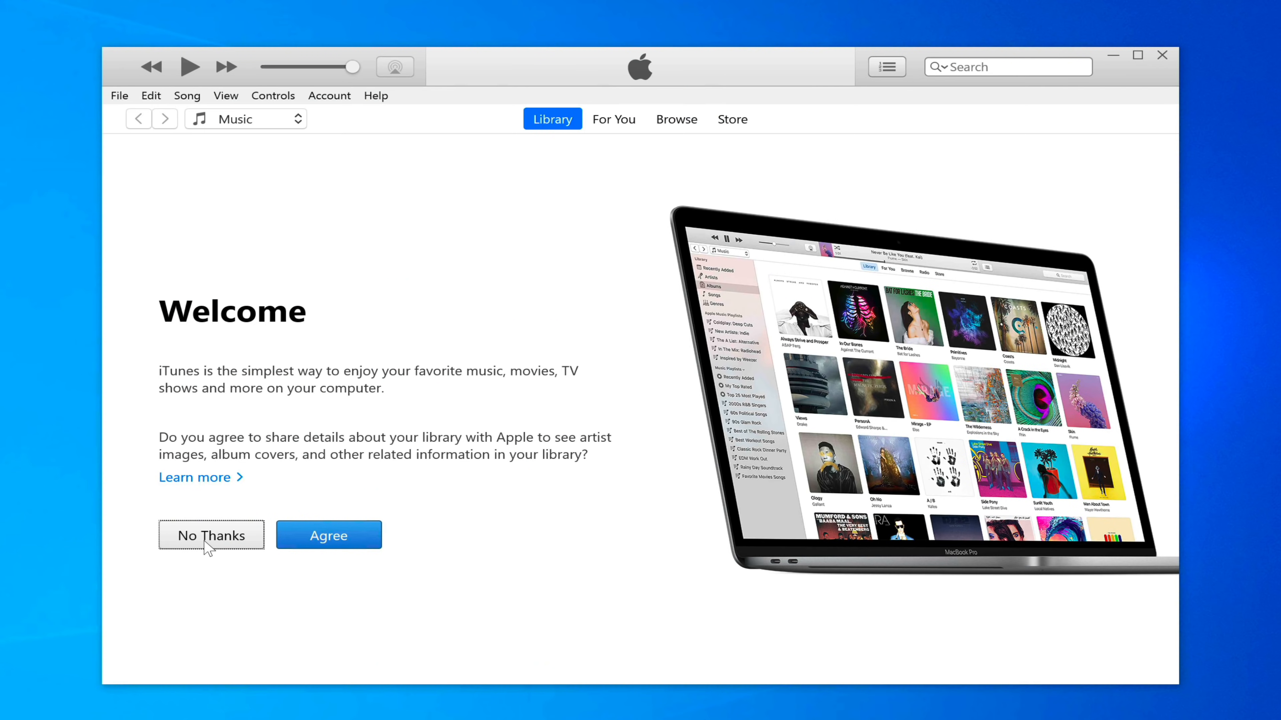
mouse_move(215, 544)
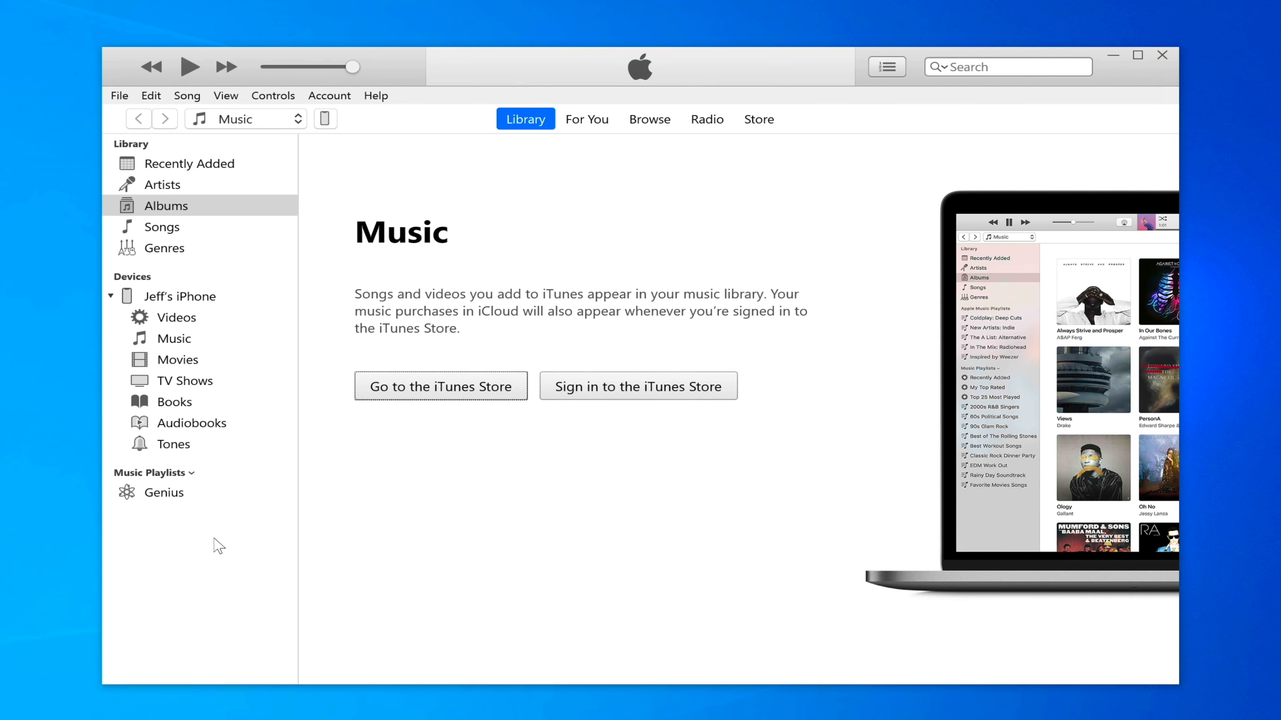
mouse_move(352, 173)
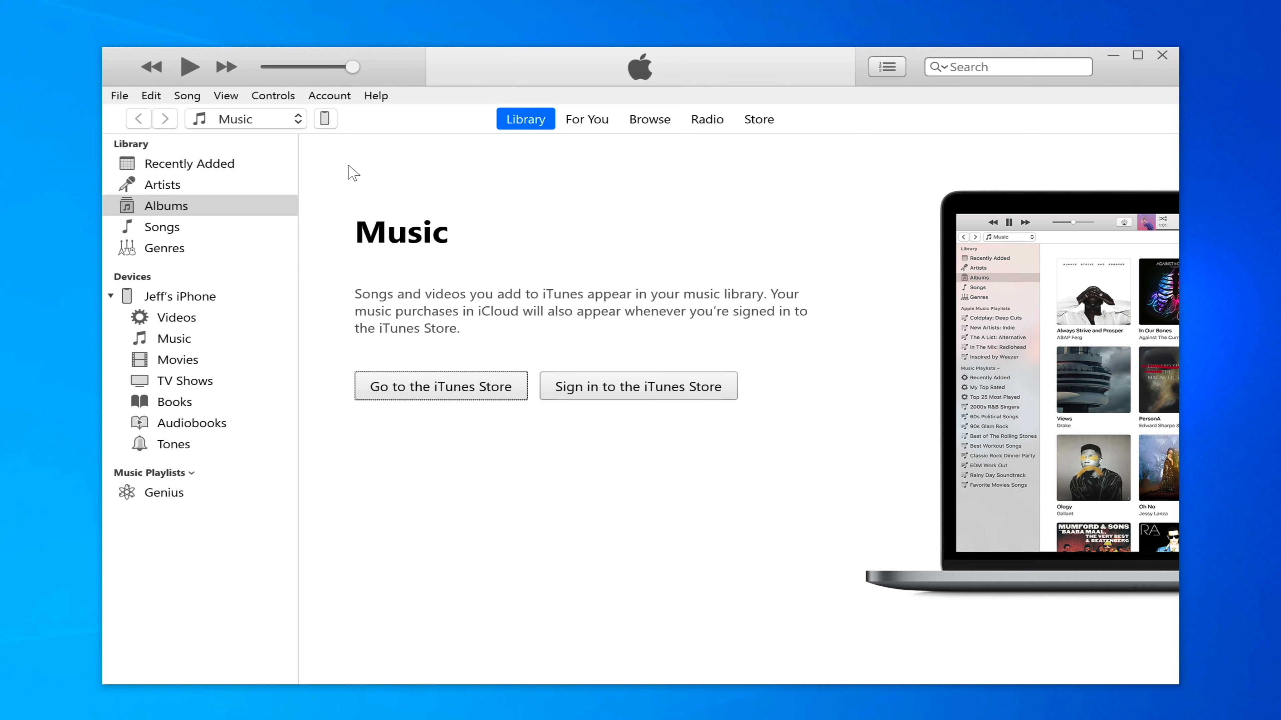
mouse_move(328, 127)
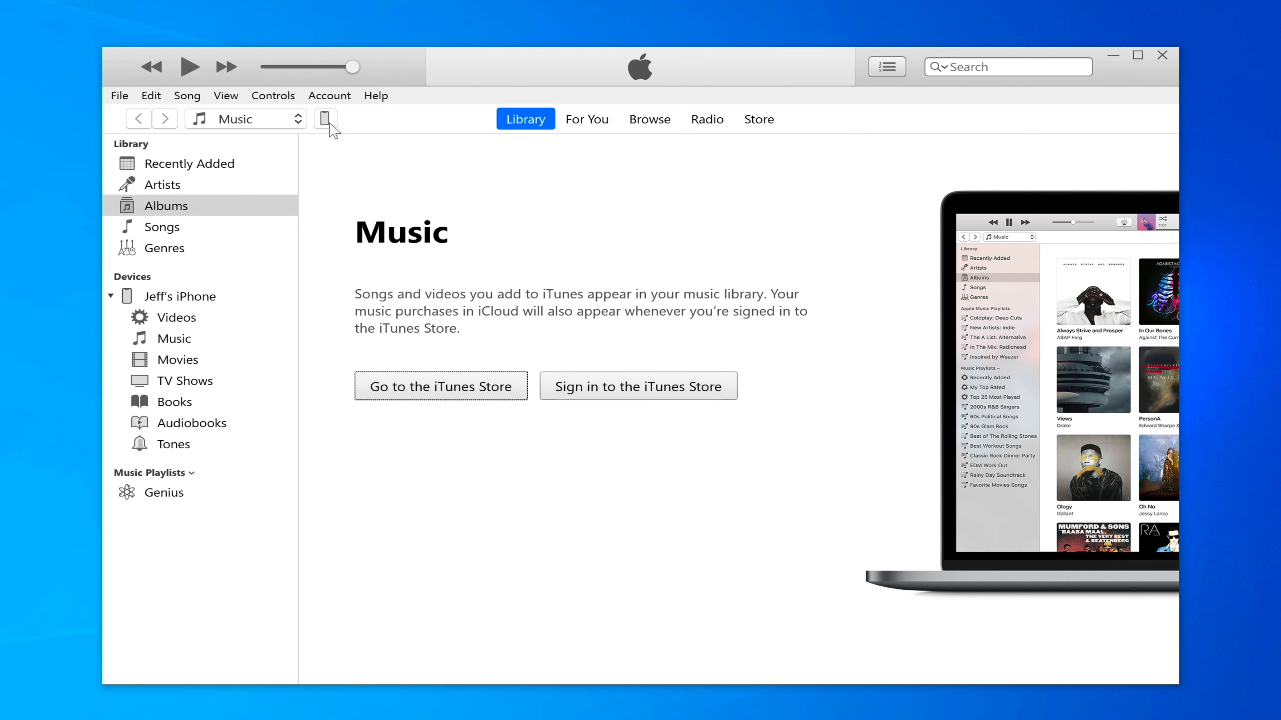
click(325, 120)
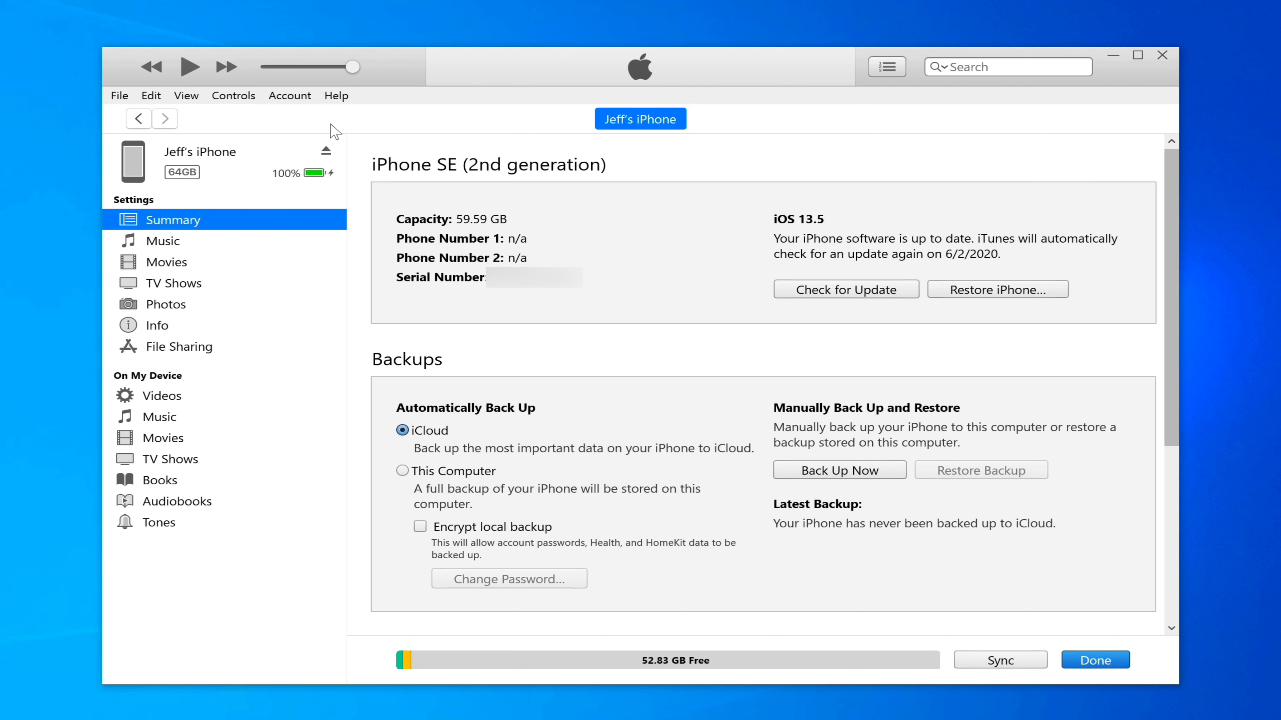
mouse_move(406, 110)
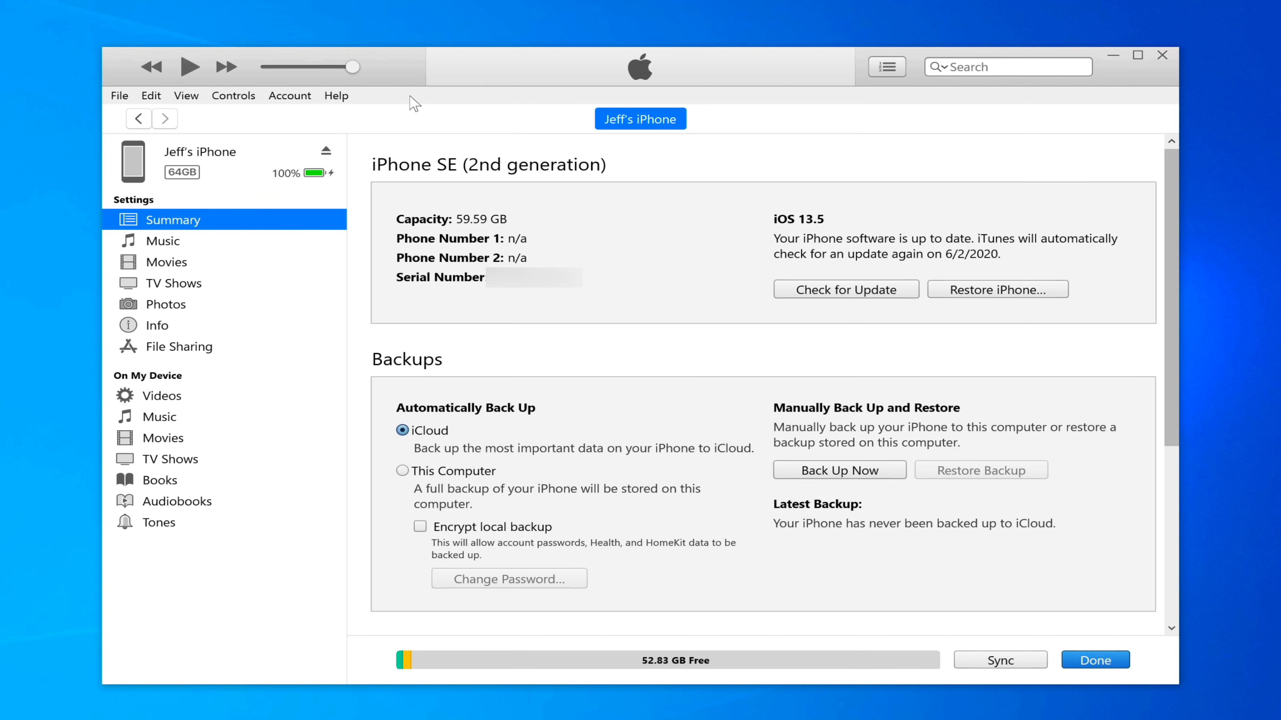
Close iTunes and choose Install AltStore for the iPhone from the AltServer tray menu
click(1163, 55)
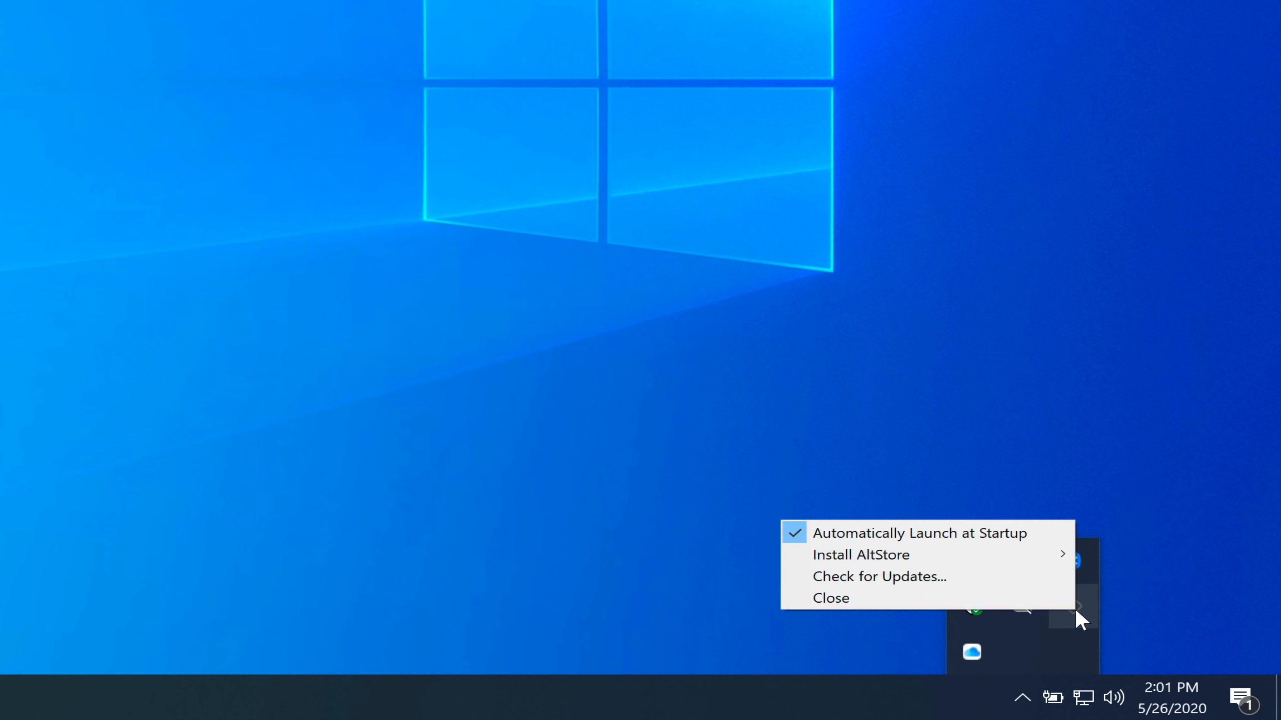
mouse_move(860, 554)
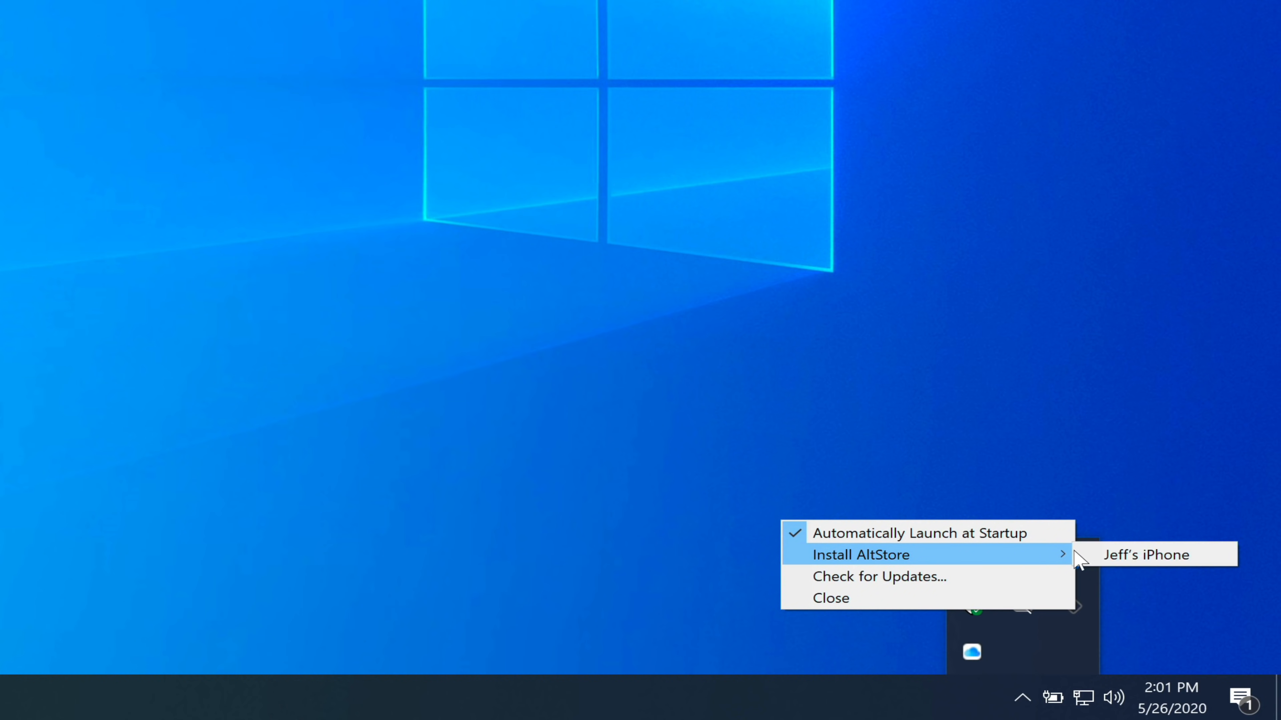
click(1146, 554)
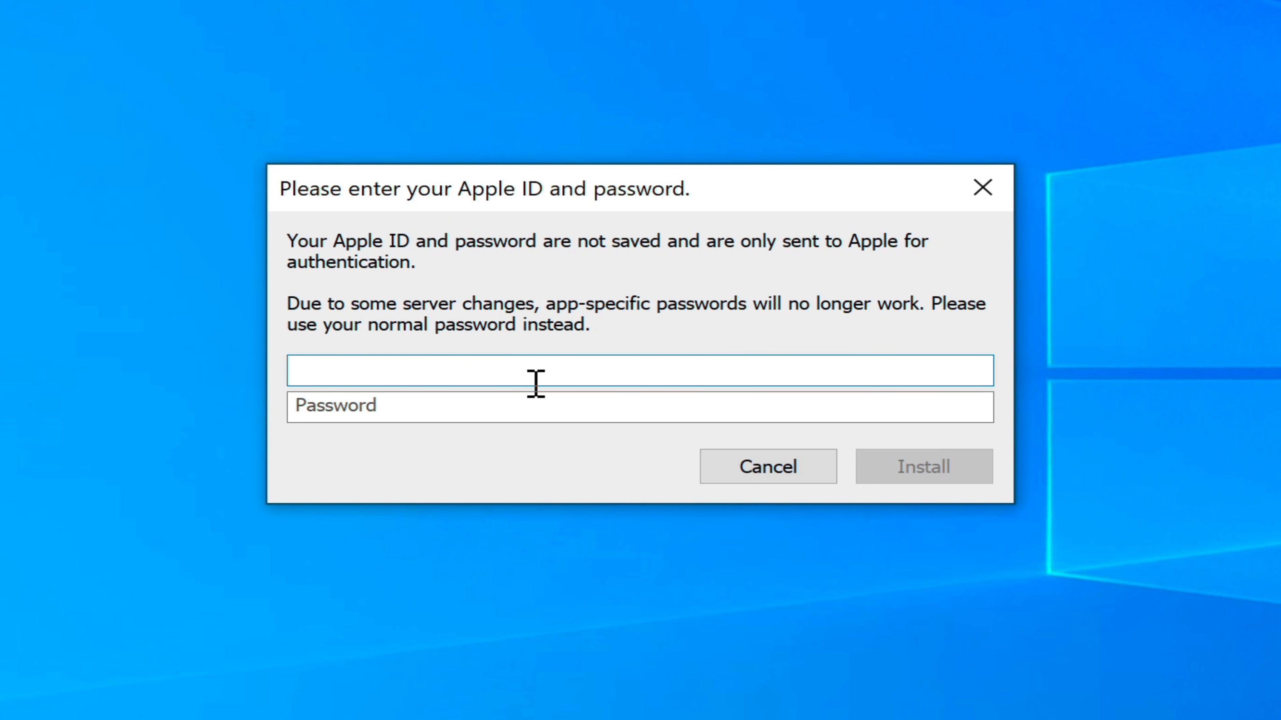
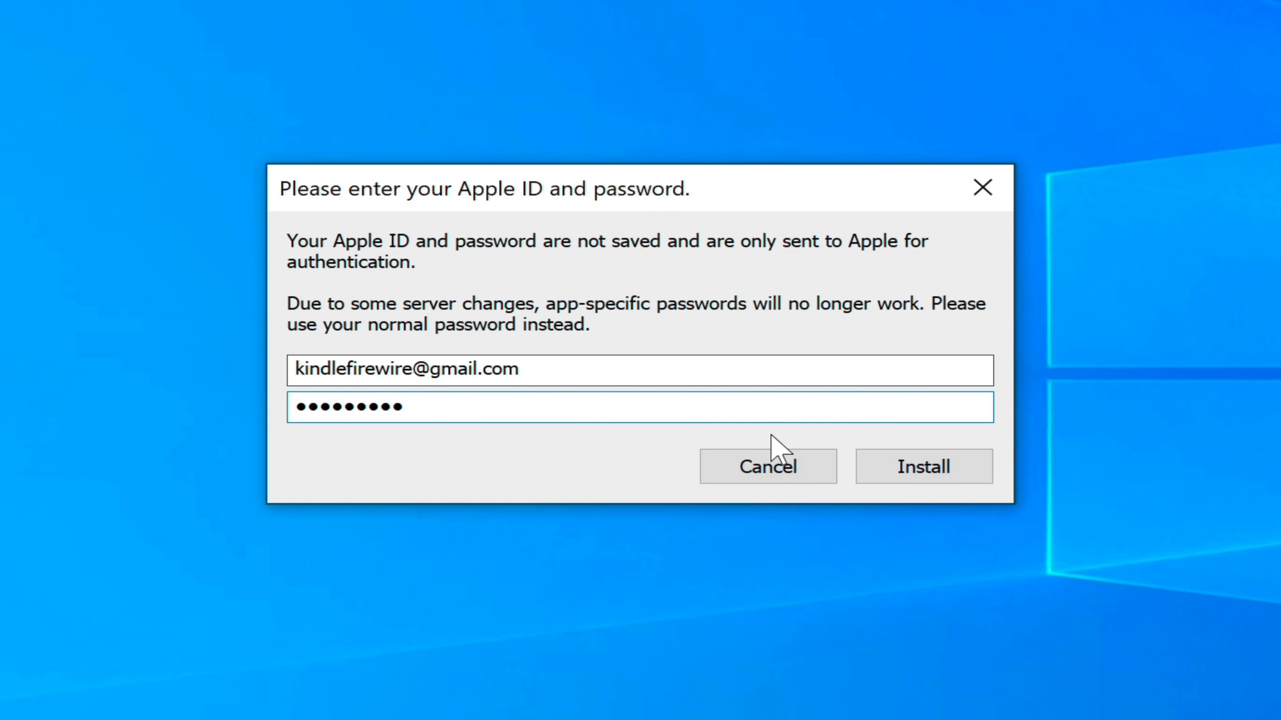
Submit the Apple ID 'kindlefir' credentials to install and confirm the already-installed-on-another-device warning
click(923, 466)
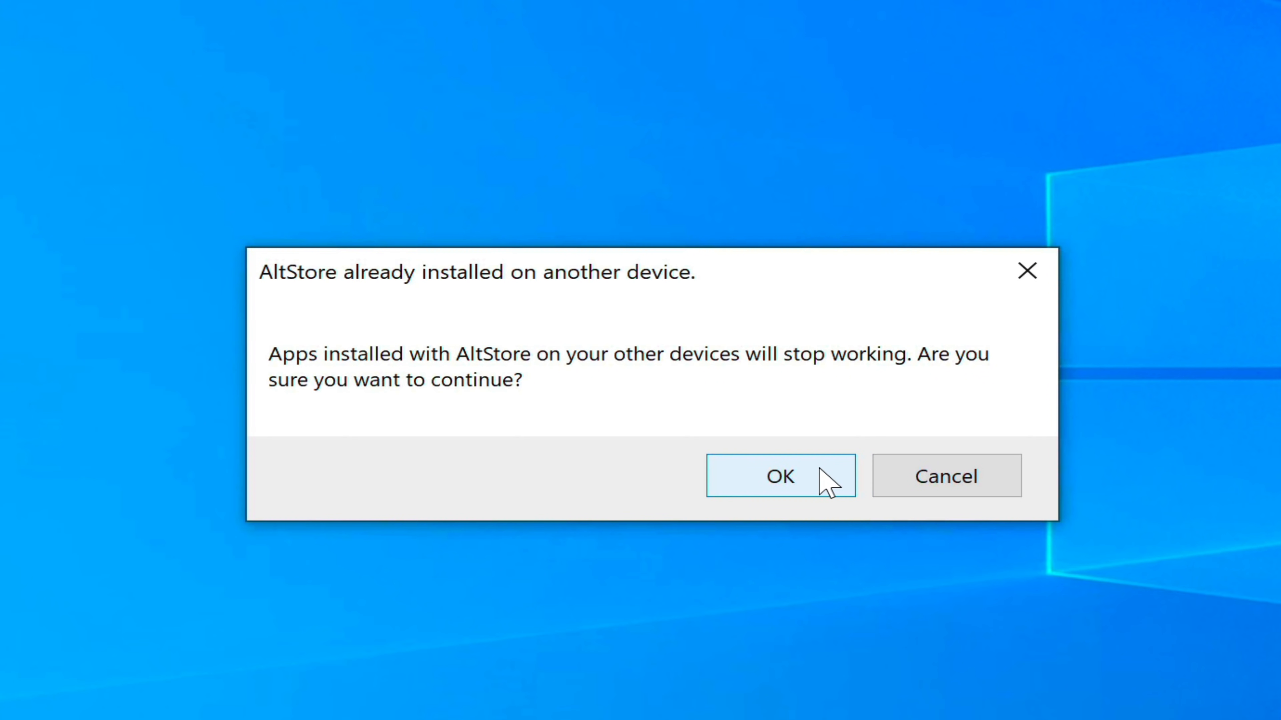
click(780, 475)
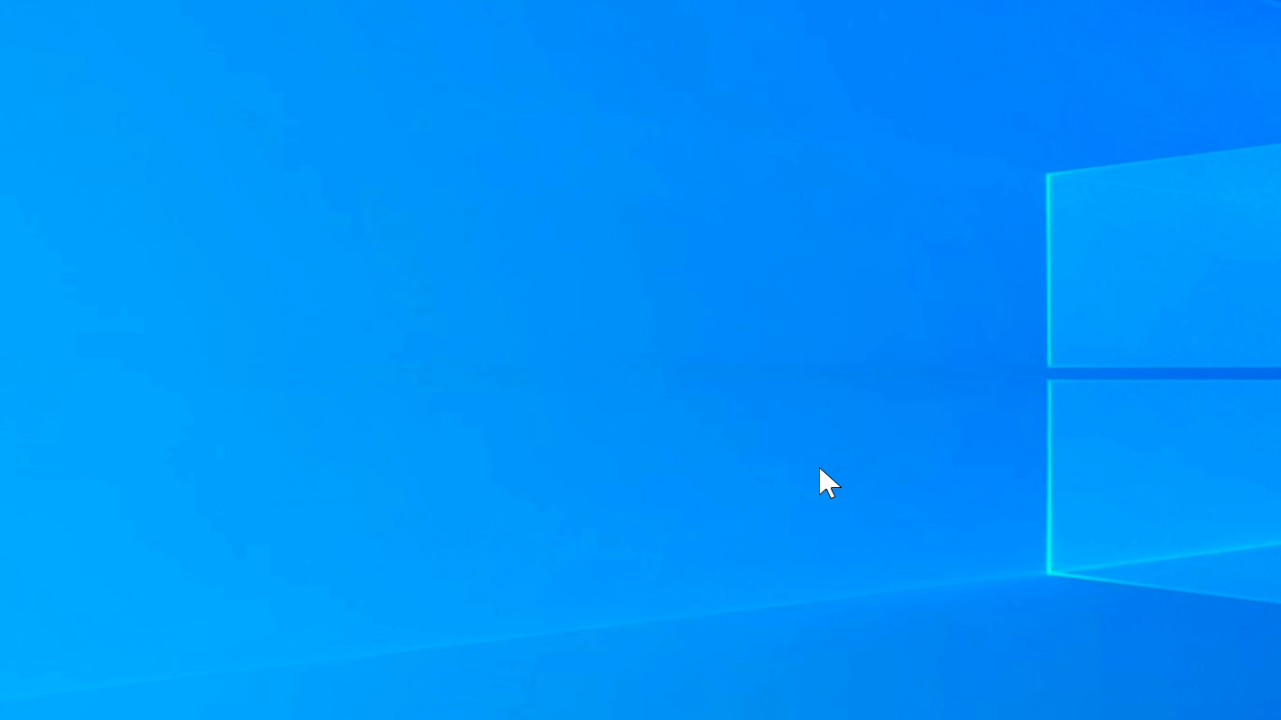